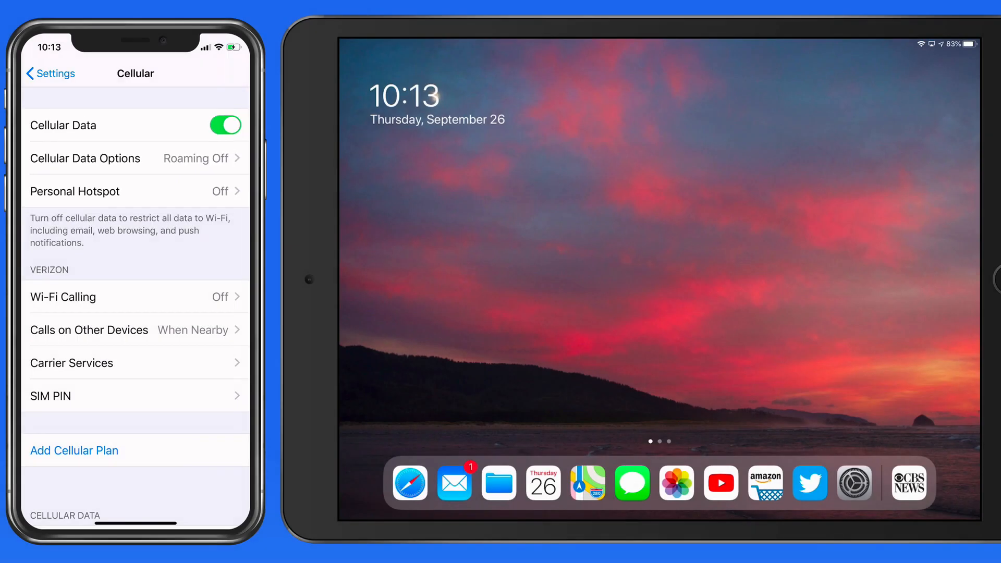
Return from the Cellular page to the main Settings list where Personal Hotspot shows Off
click(50, 74)
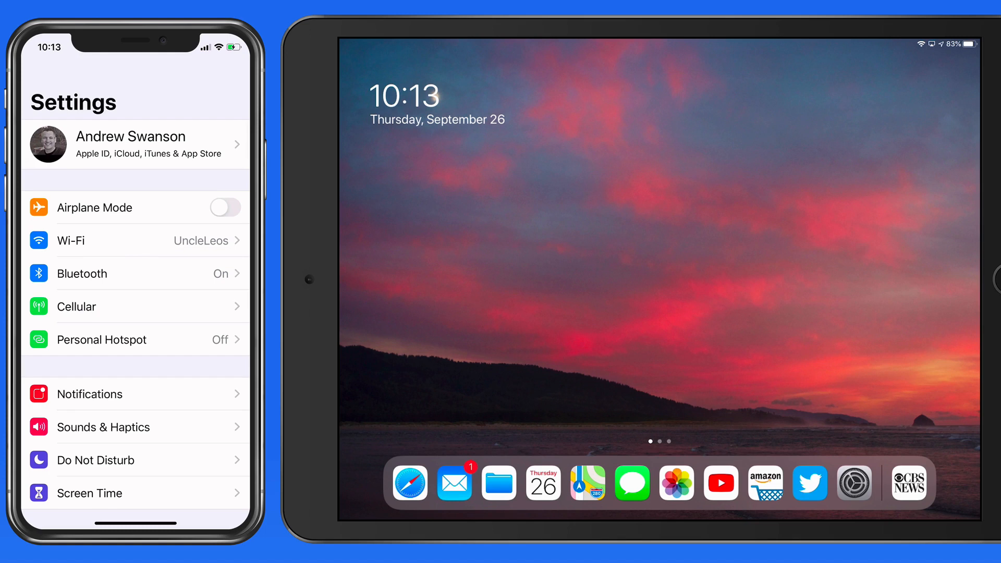
click(127, 339)
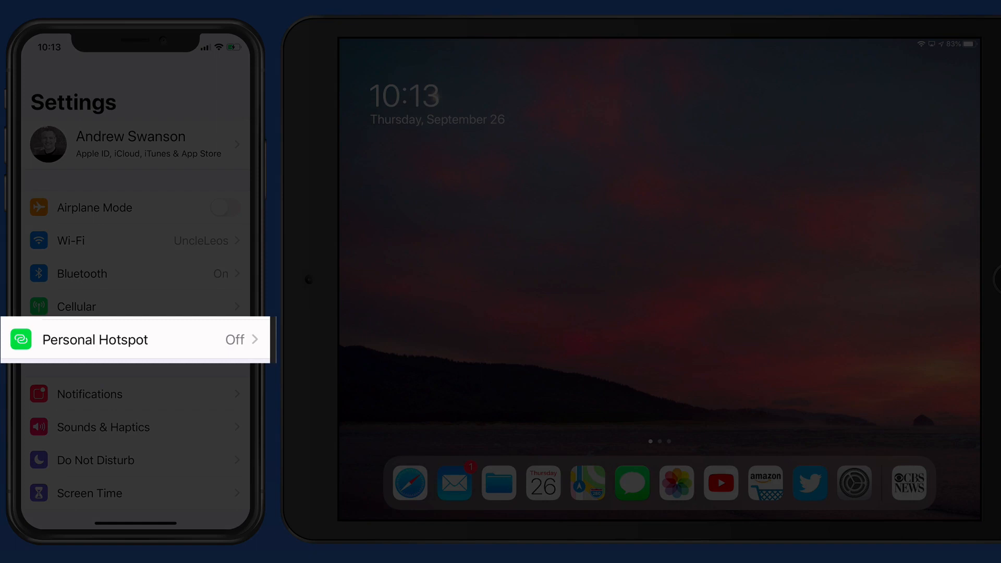
Switch on Allow Others to Join in Personal Hotspot and show the iPad's Wi-Fi list with DS iPhone 11 Pro
click(96, 339)
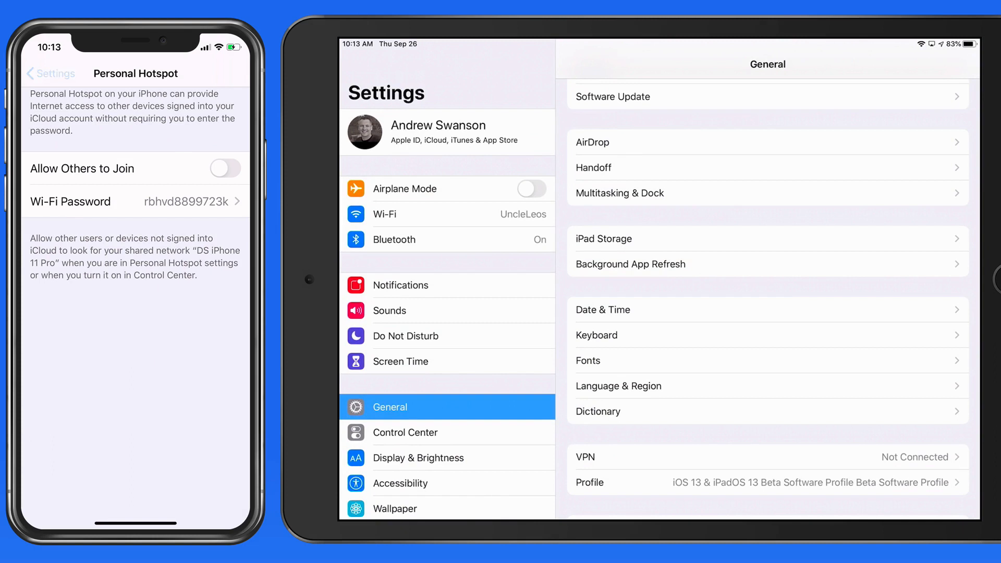
click(50, 73)
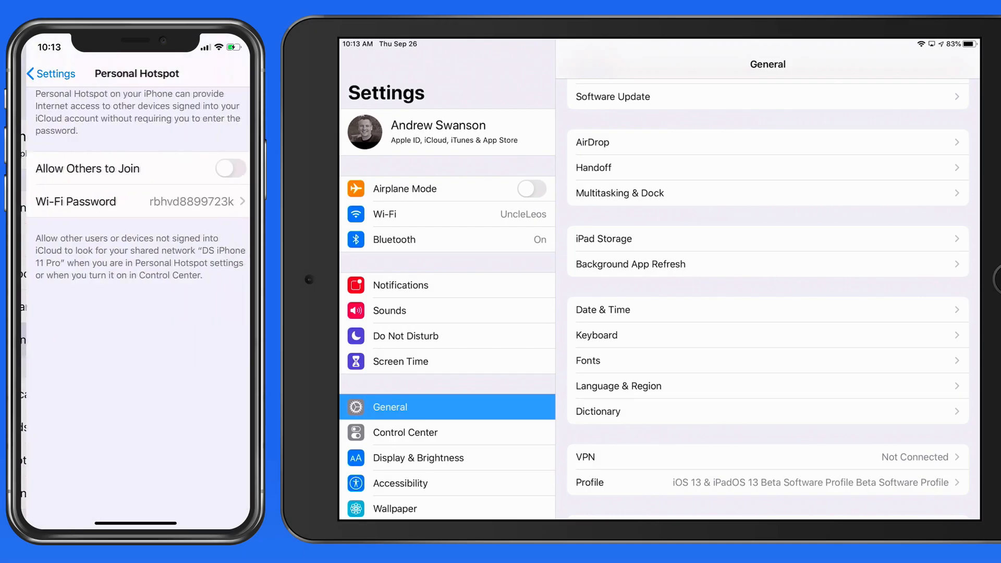
click(383, 213)
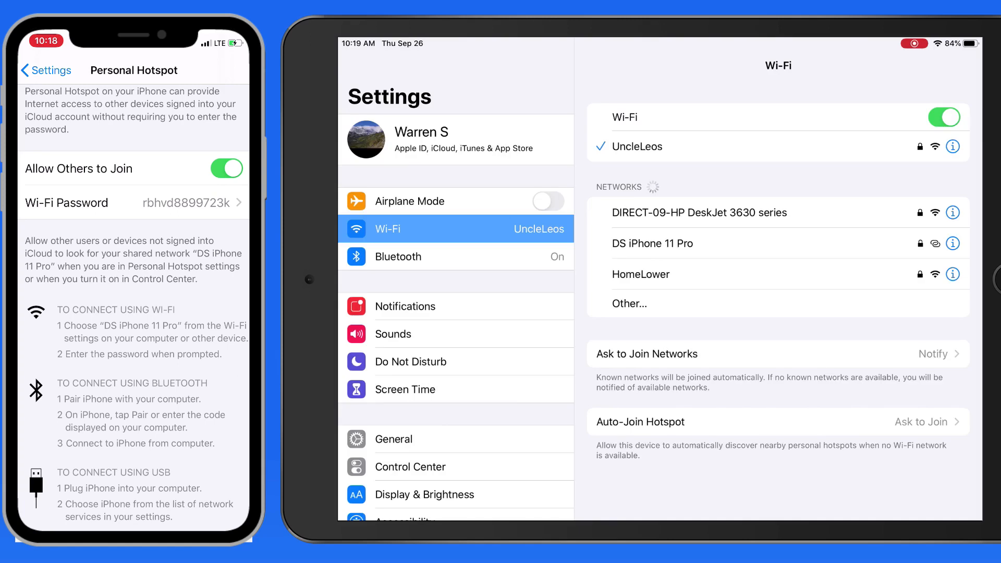
Connect the iPad to the DS iPhone 11 Pro network and confirm Share Hotspot on the iPhone
click(653, 243)
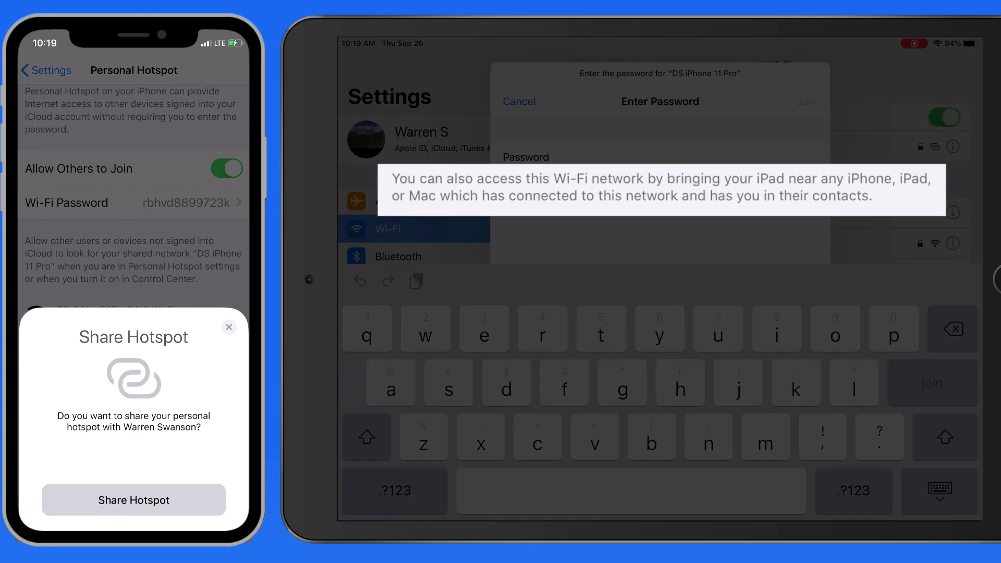
click(133, 499)
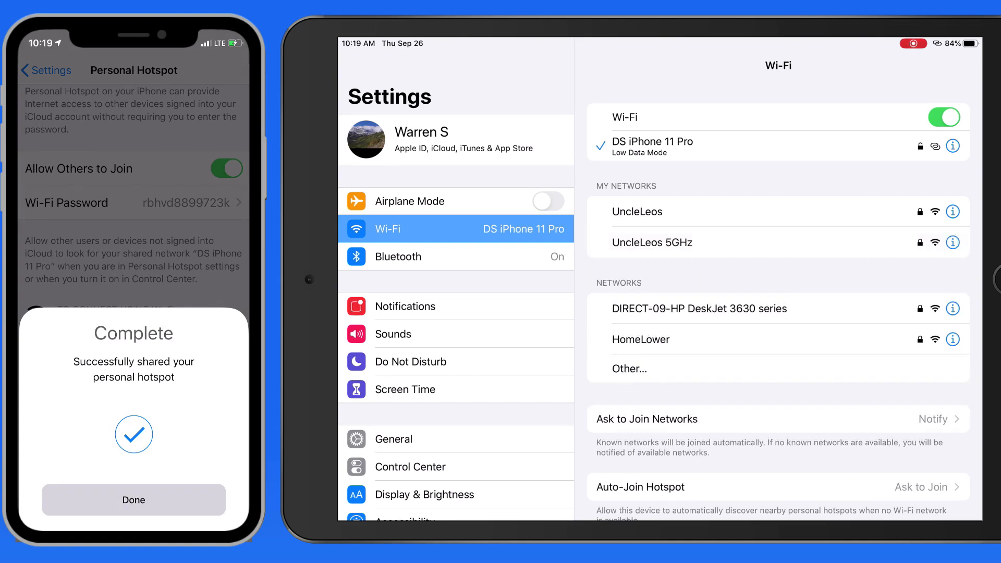
Dismiss the Complete sheet with Done and go to My Plan in My Verizon
click(133, 500)
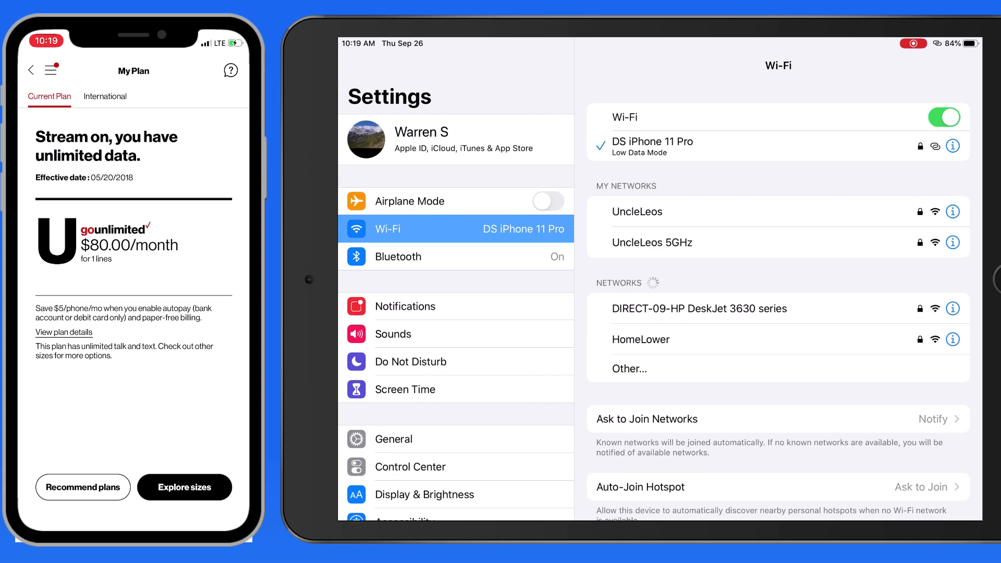
View the plan's Mobile hotspot details, then switch off Allow Others to Join in Personal Hotspot
click(64, 332)
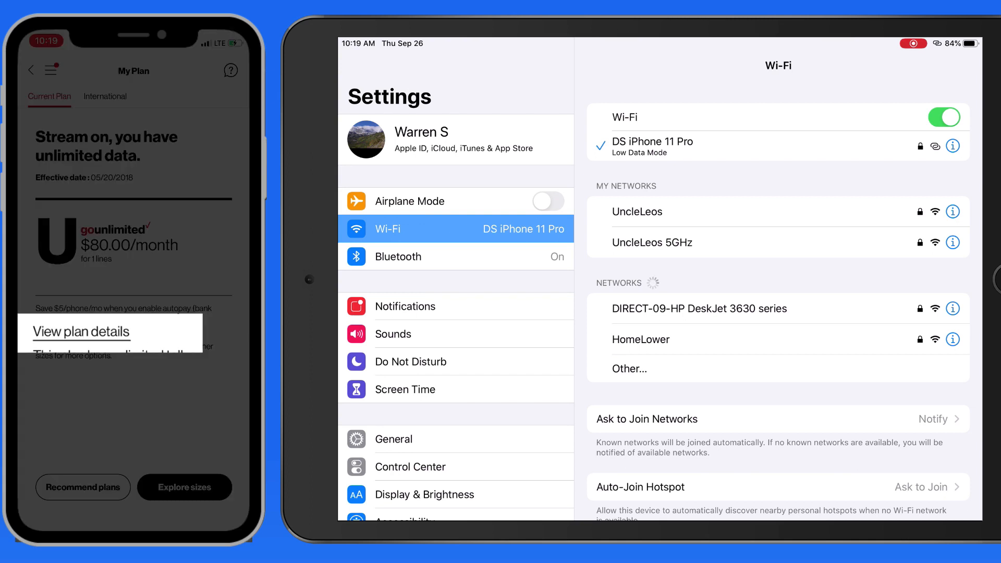
click(80, 331)
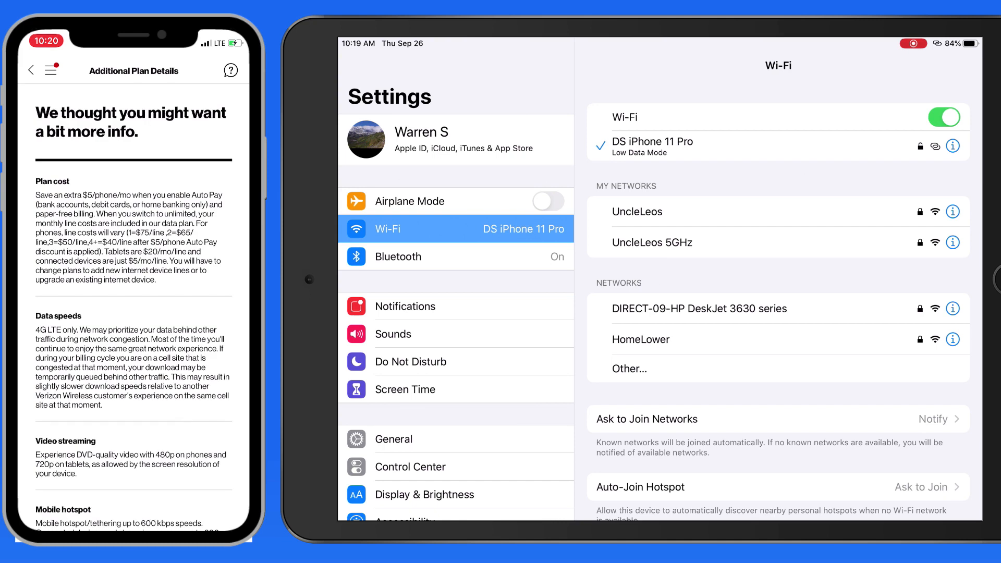
scroll(down, 3)
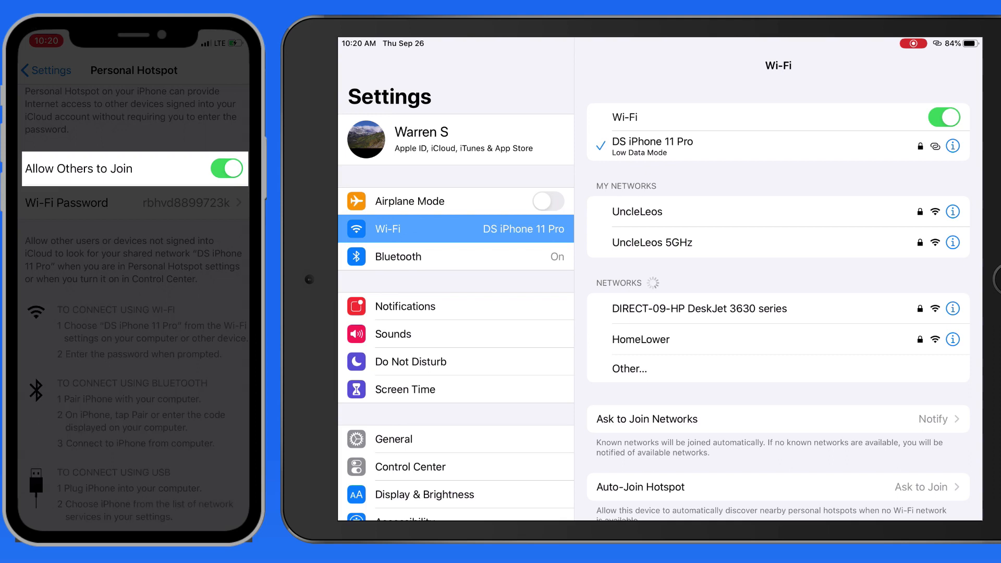
click(227, 169)
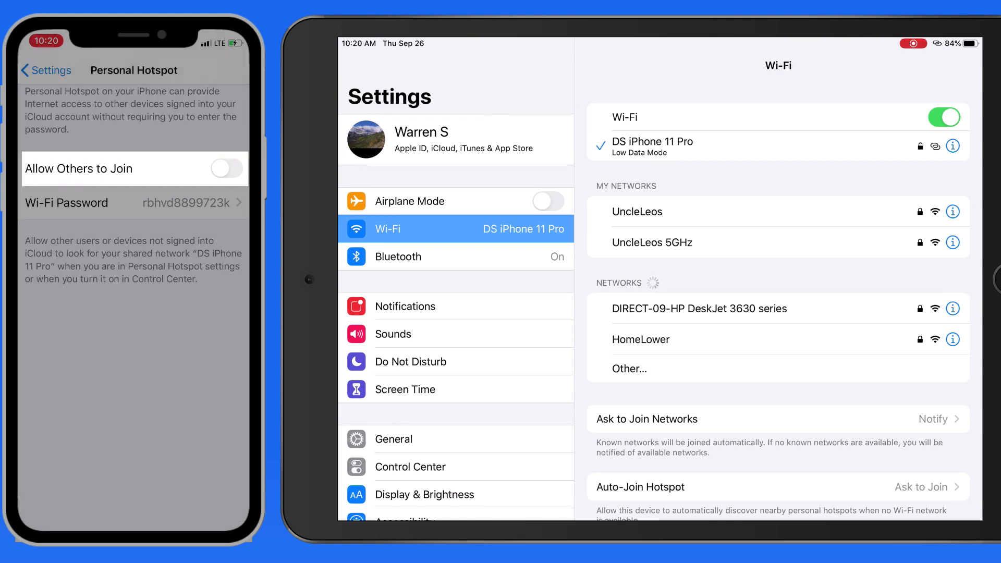